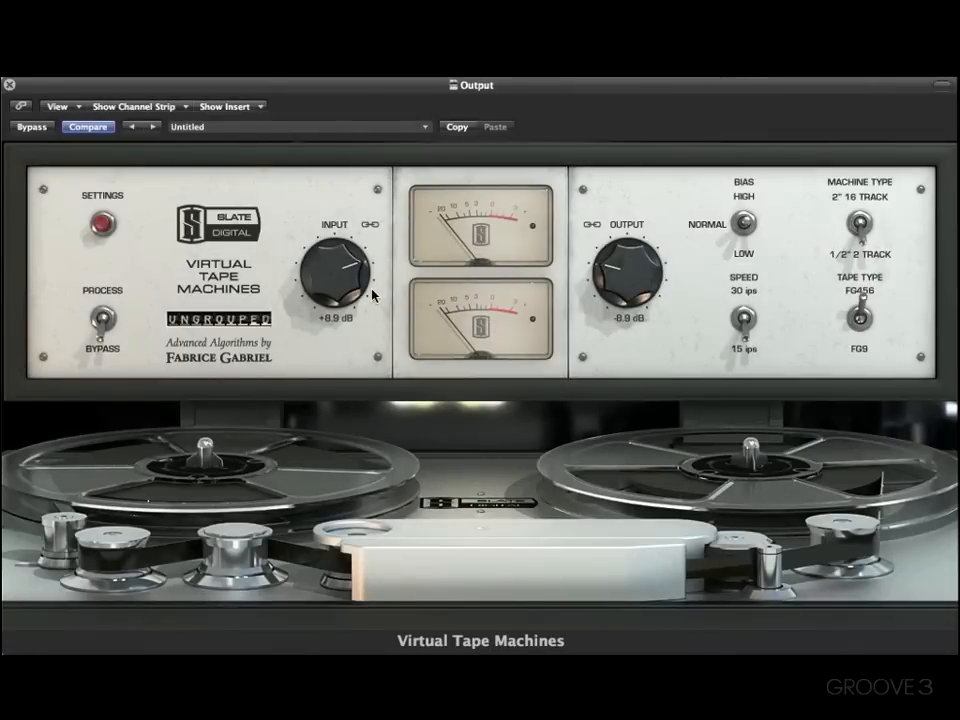
mouse_move(372, 278)
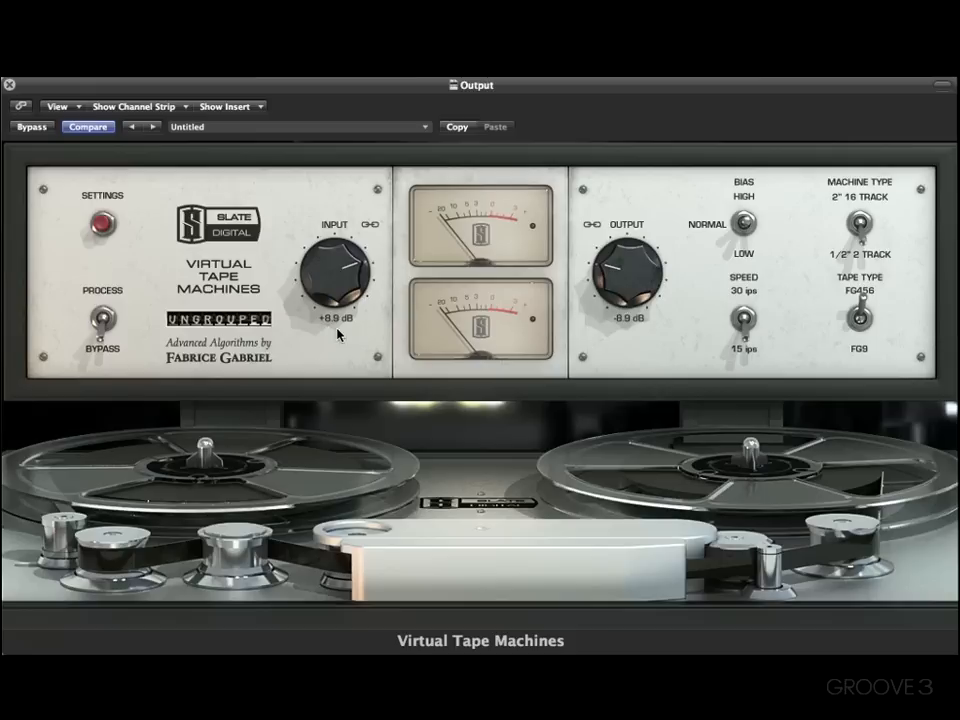
mouse_move(334, 332)
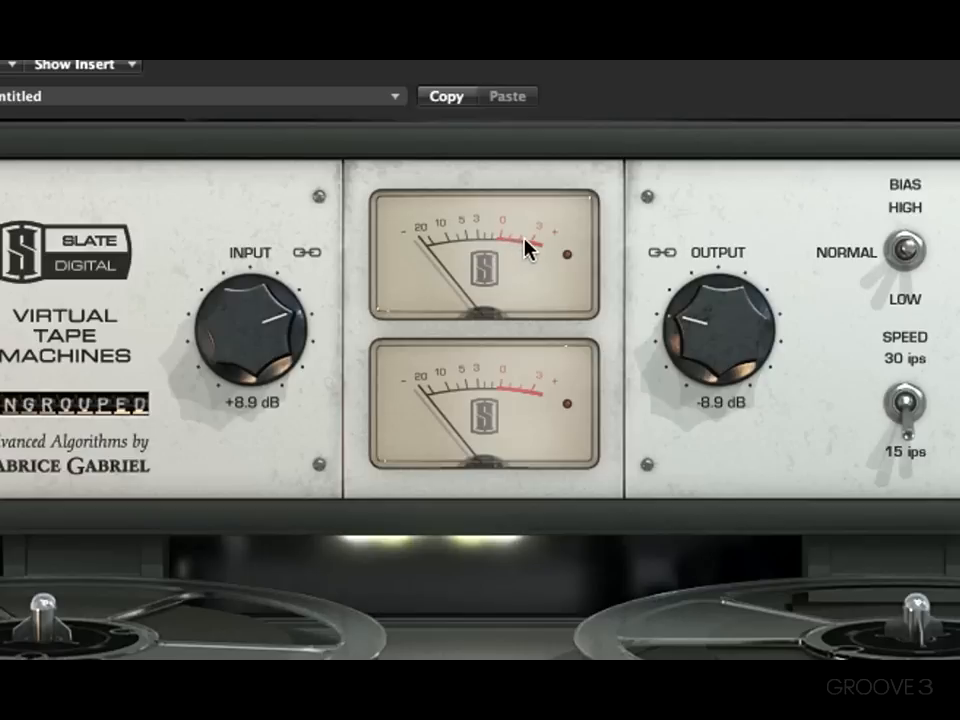
mouse_move(550, 265)
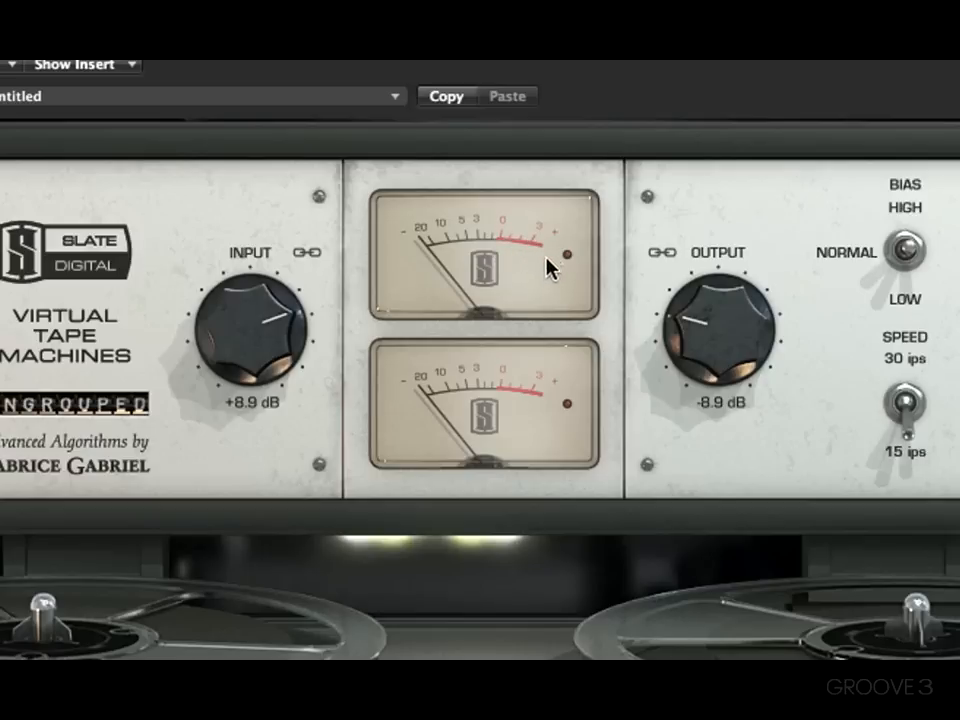
mouse_move(562, 276)
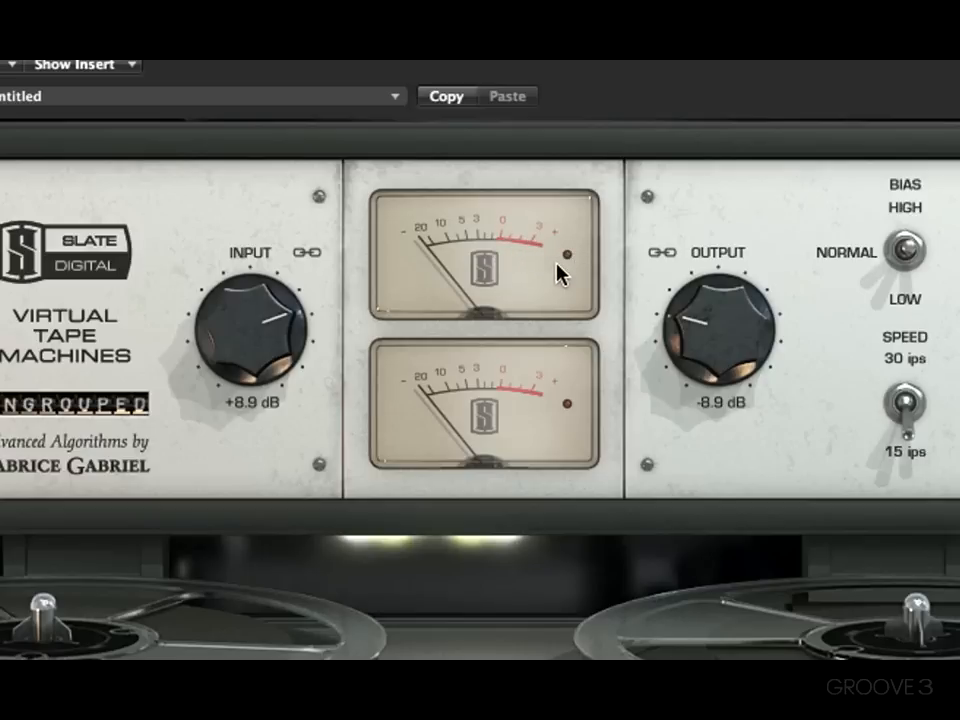
mouse_move(687, 300)
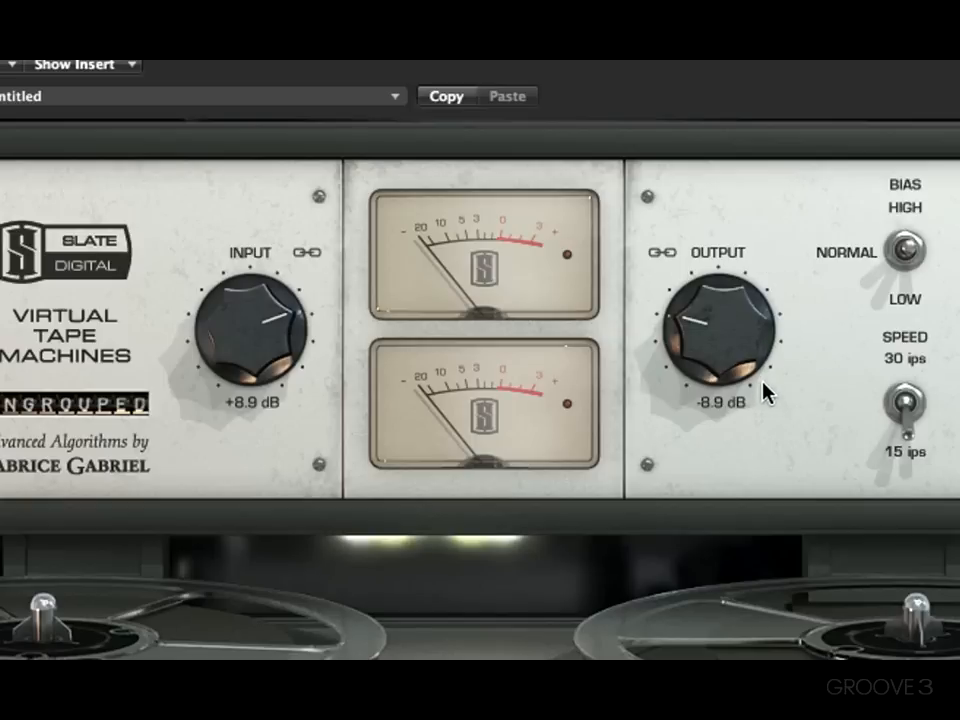
mouse_move(663, 378)
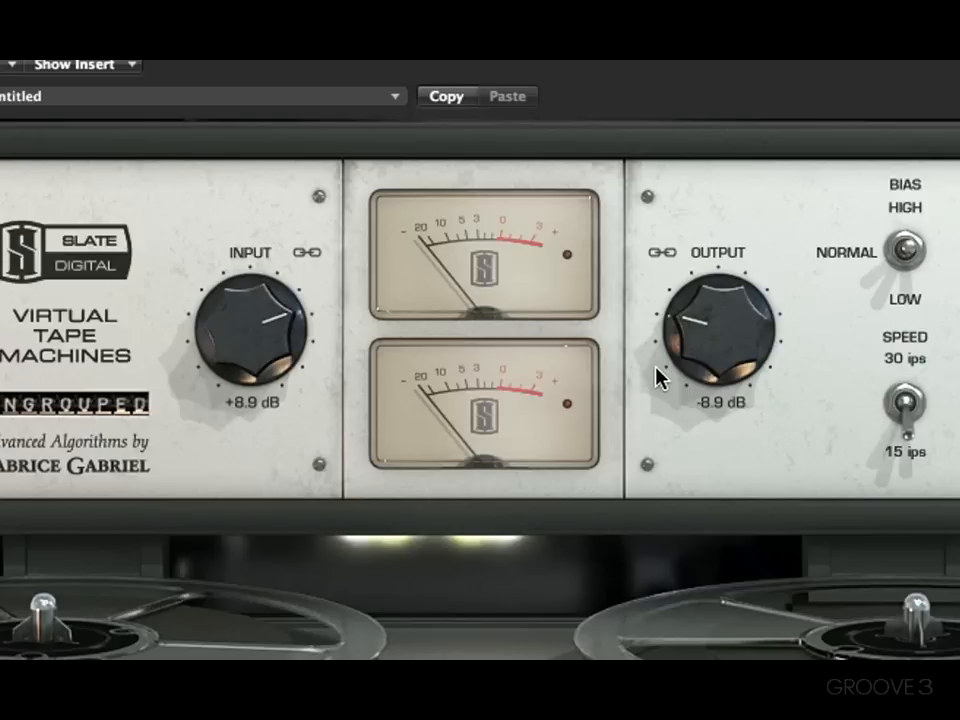
mouse_move(242, 430)
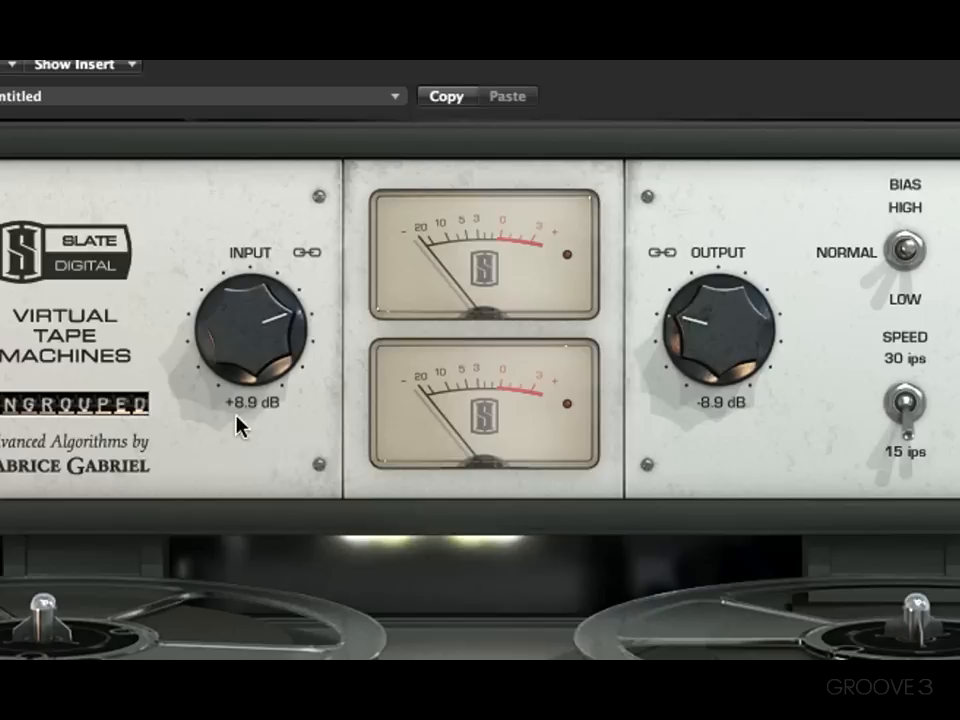
mouse_move(756, 433)
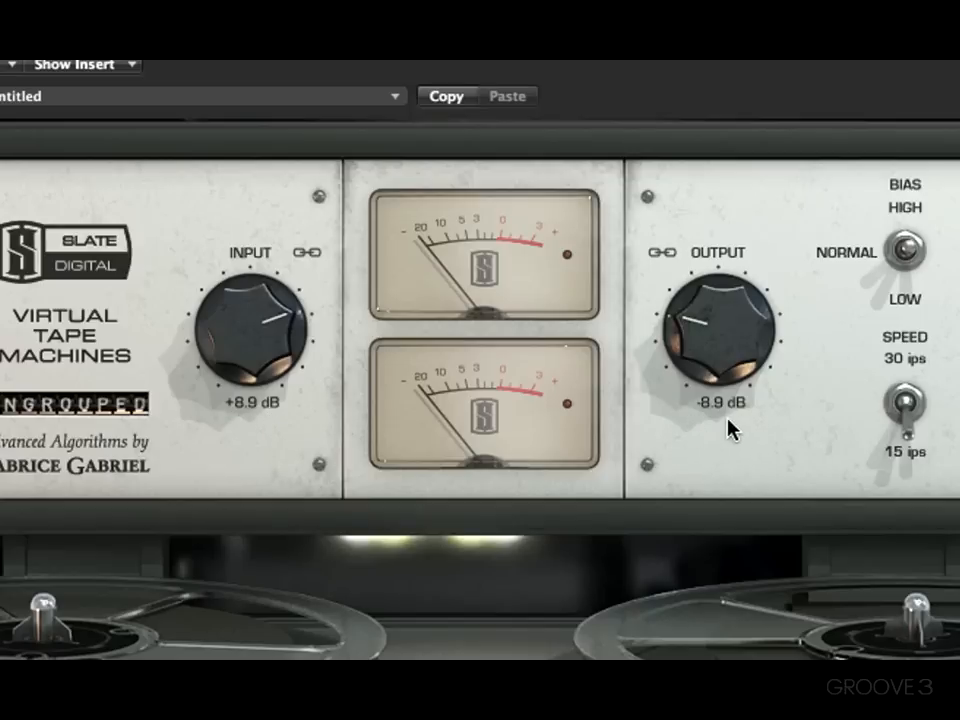
mouse_move(472, 480)
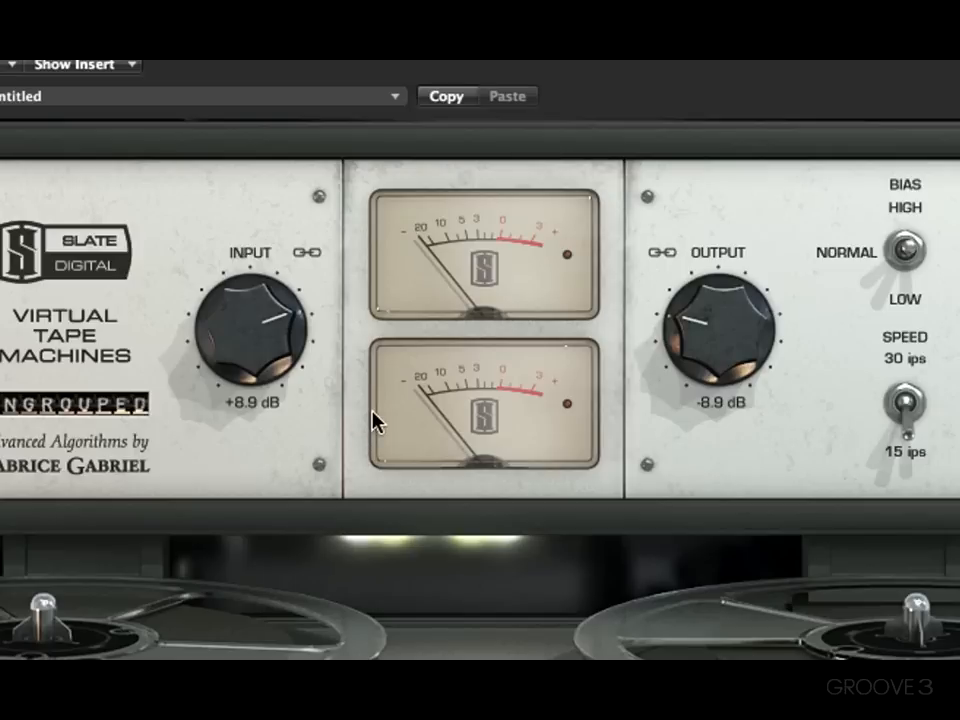
mouse_move(722, 402)
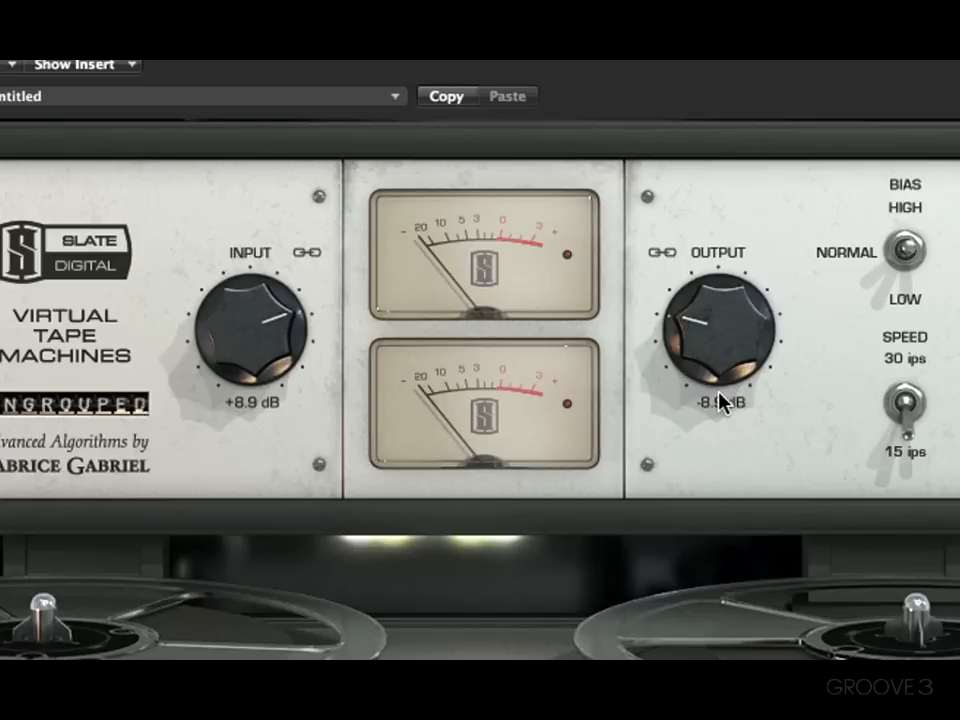
mouse_move(662, 271)
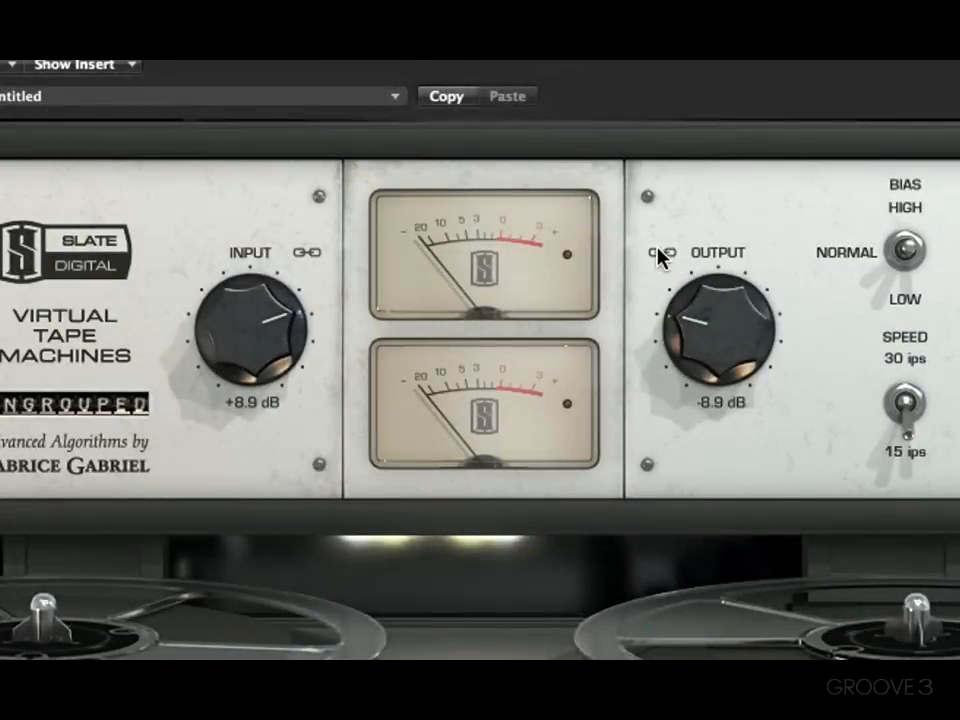
mouse_move(313, 263)
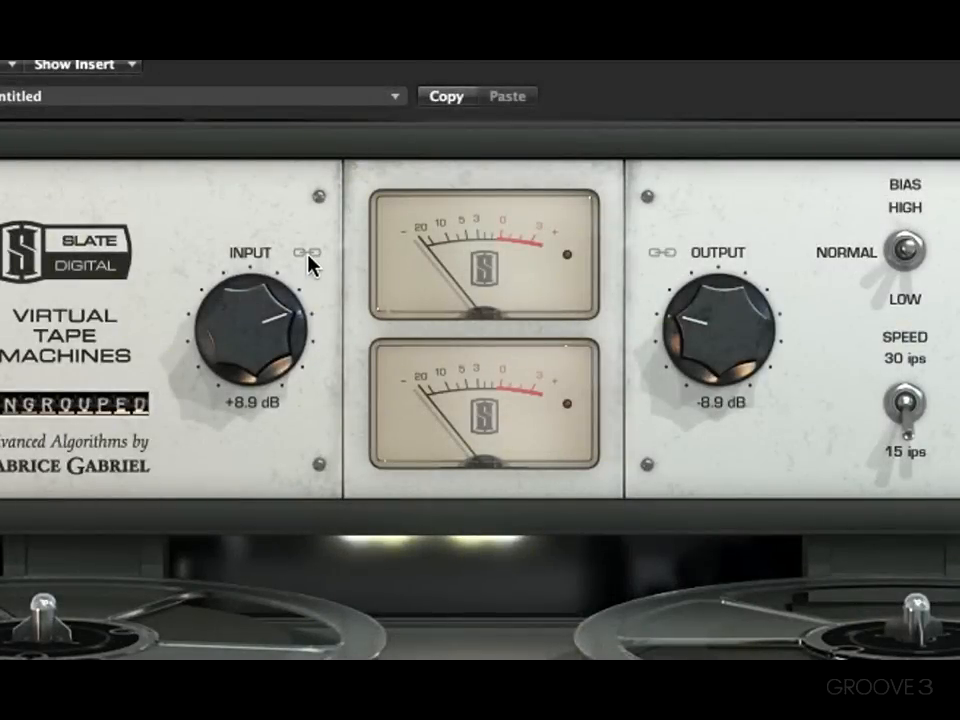
mouse_move(338, 308)
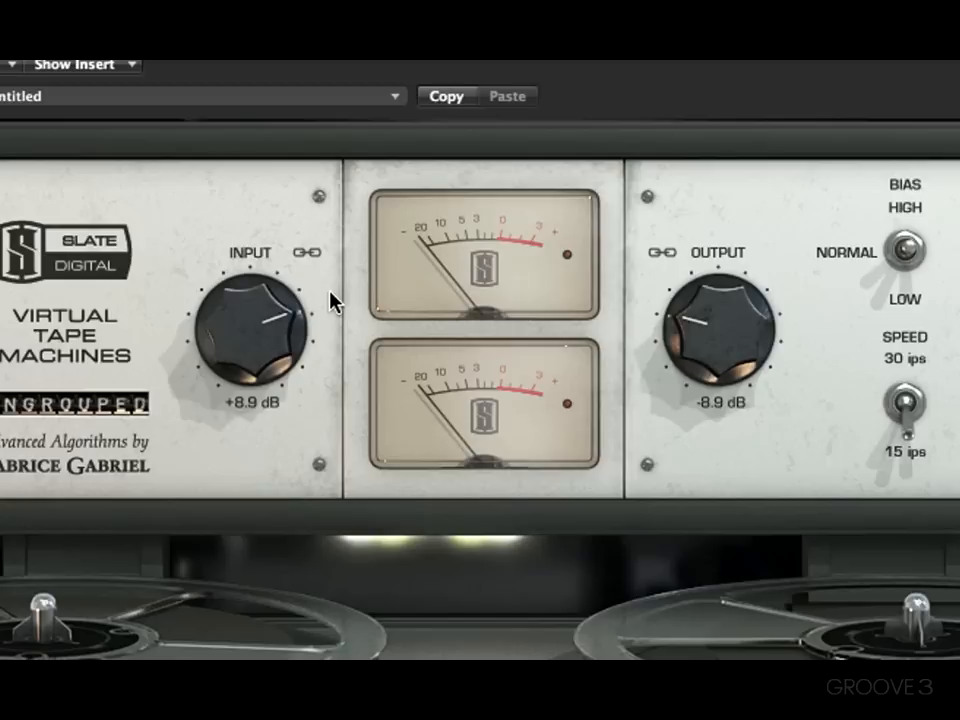
mouse_move(313, 277)
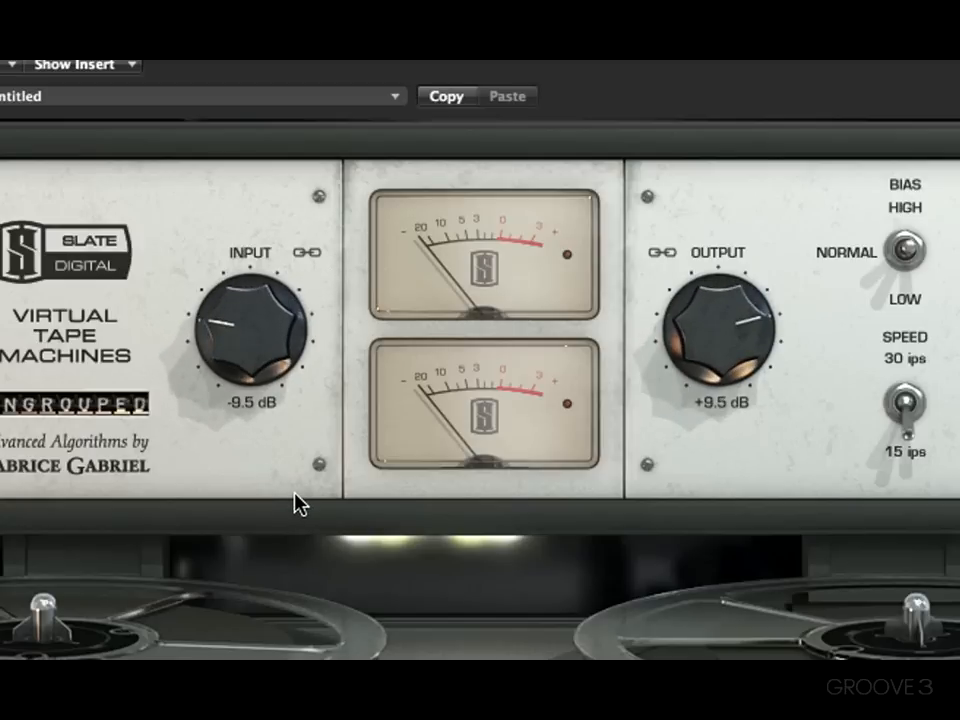
mouse_move(218, 448)
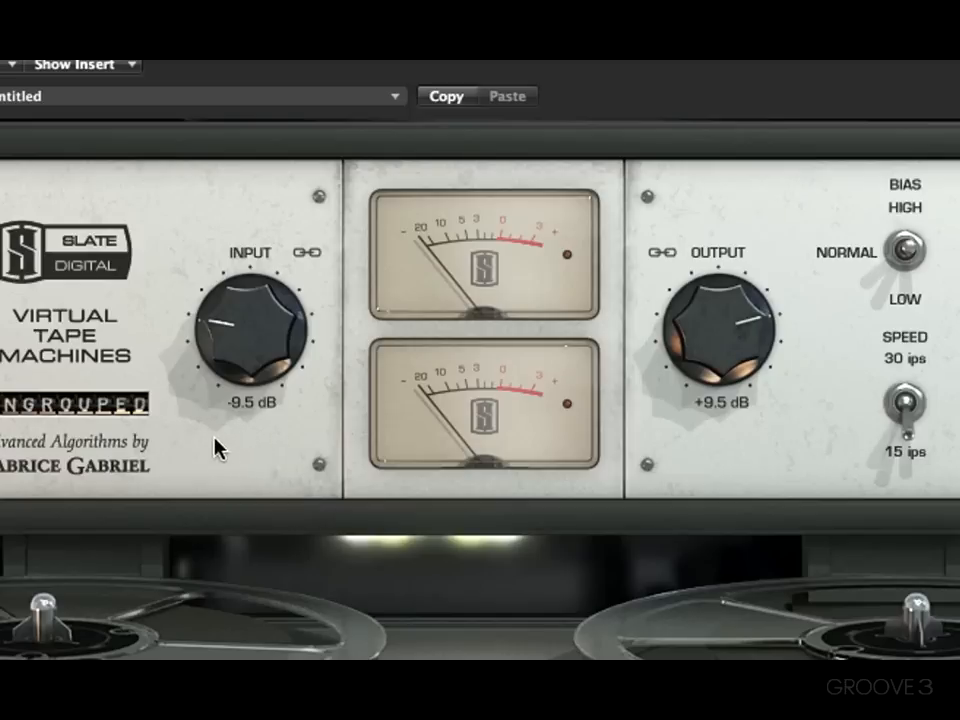
mouse_move(313, 278)
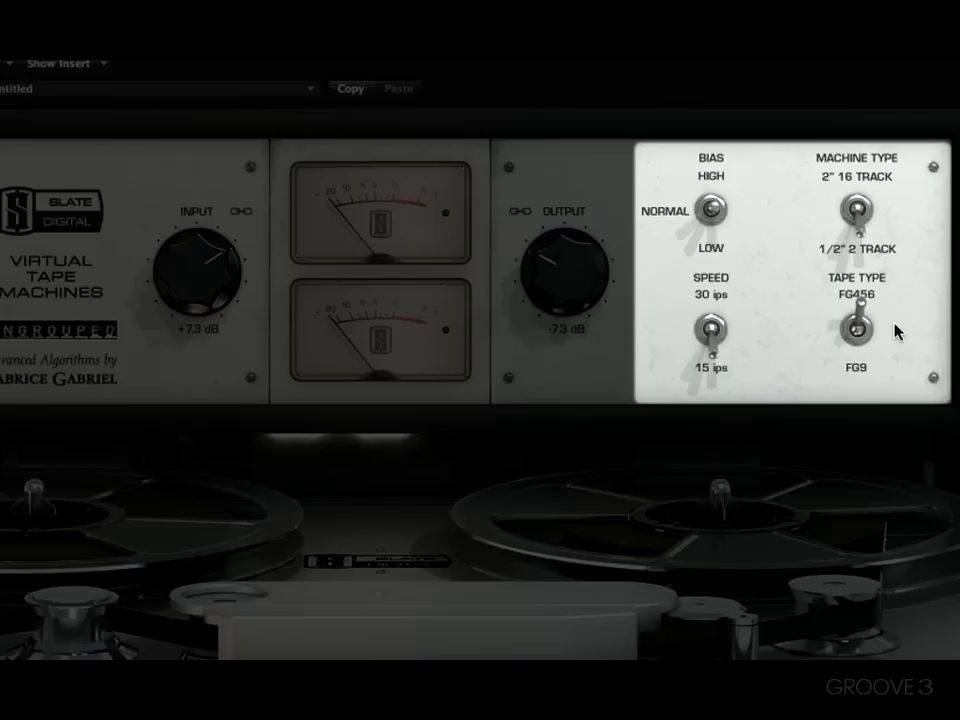
mouse_move(888, 324)
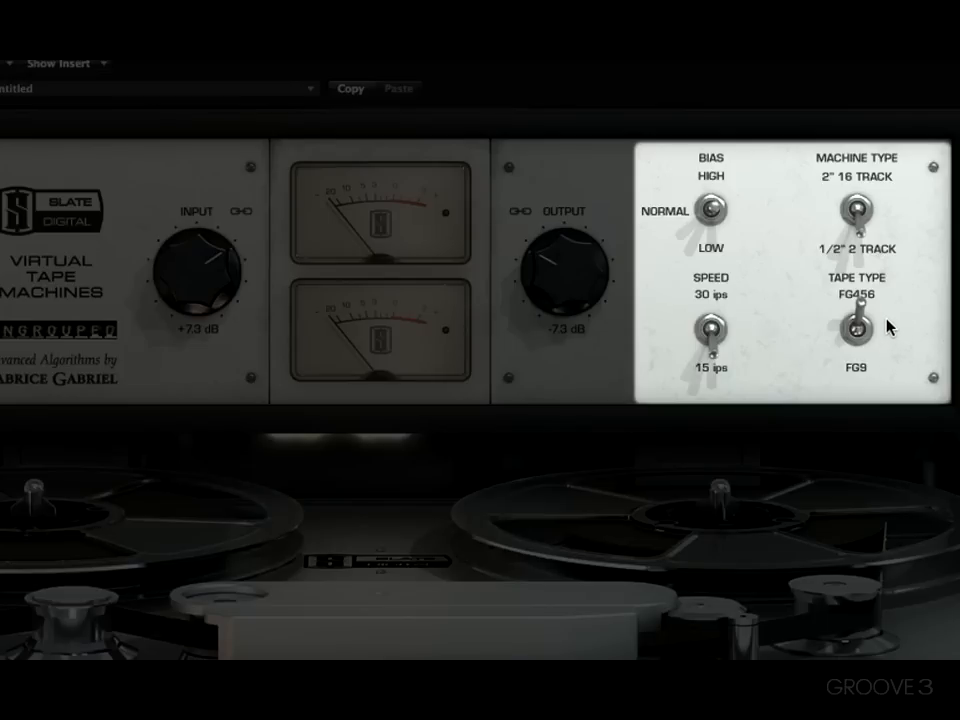
mouse_move(735, 337)
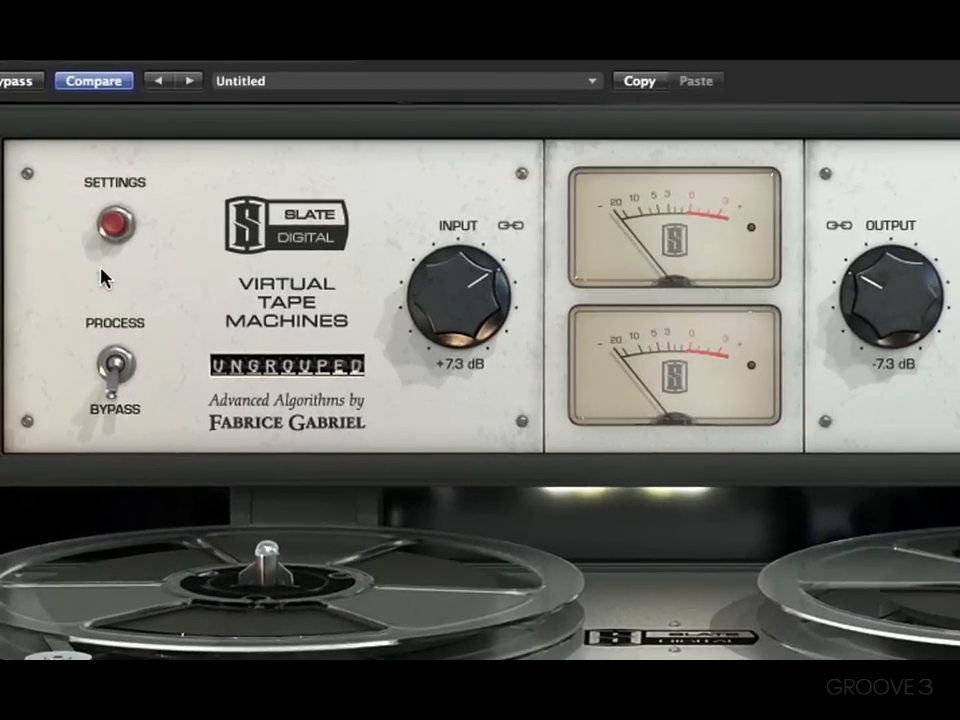
mouse_move(103, 360)
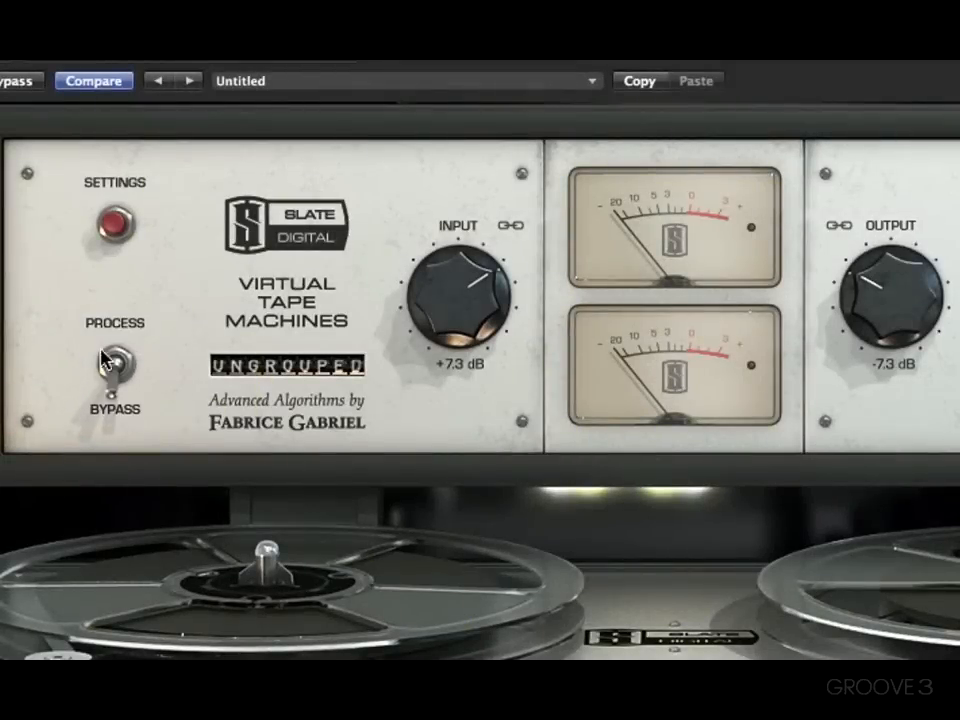
mouse_move(140, 386)
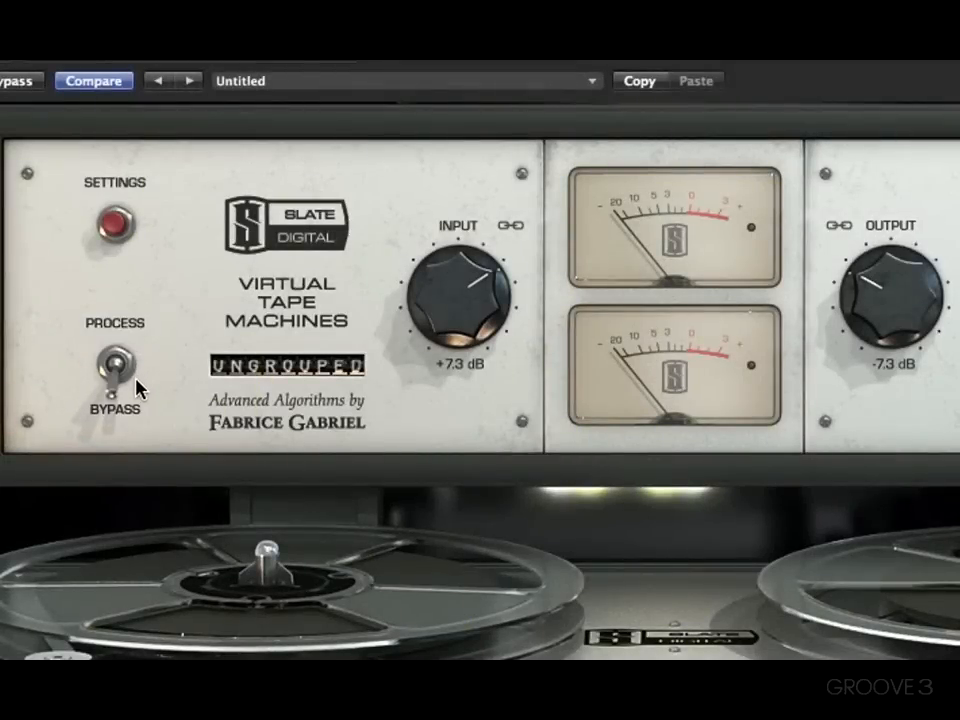
mouse_move(146, 390)
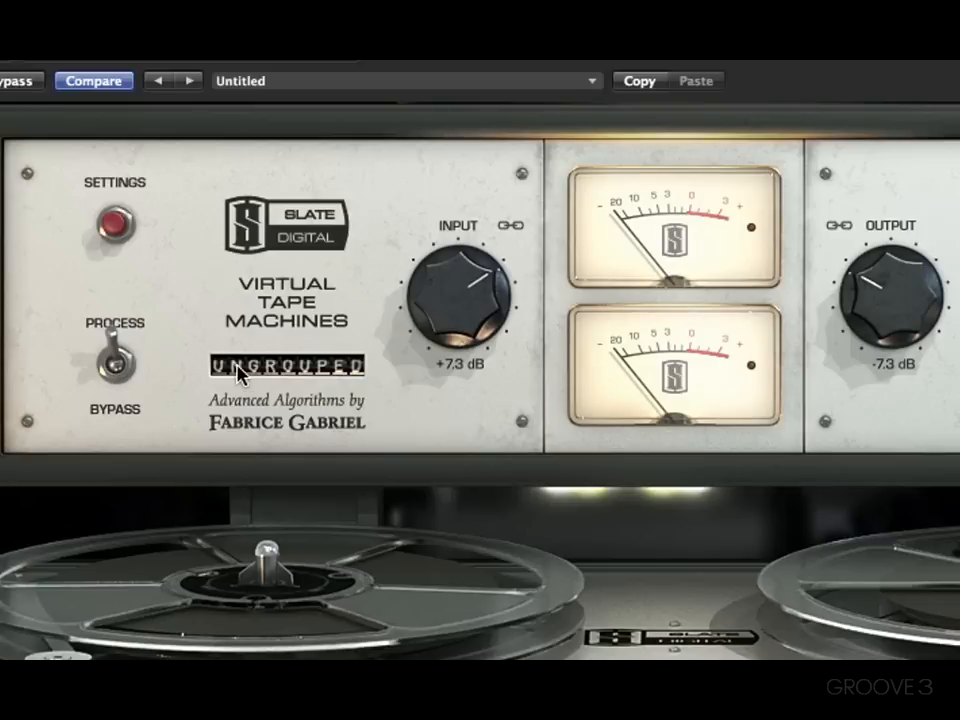
mouse_move(135, 388)
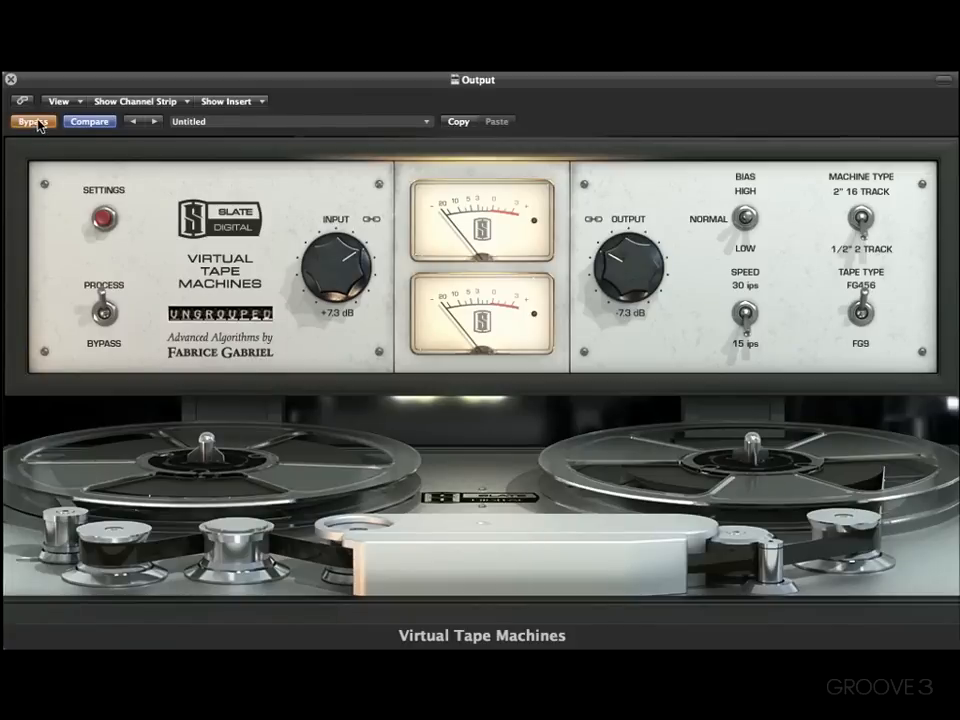
Step: Switch Bypass off, leave Ungrouped checked in the group menu, and open Settings
left_click(31, 121)
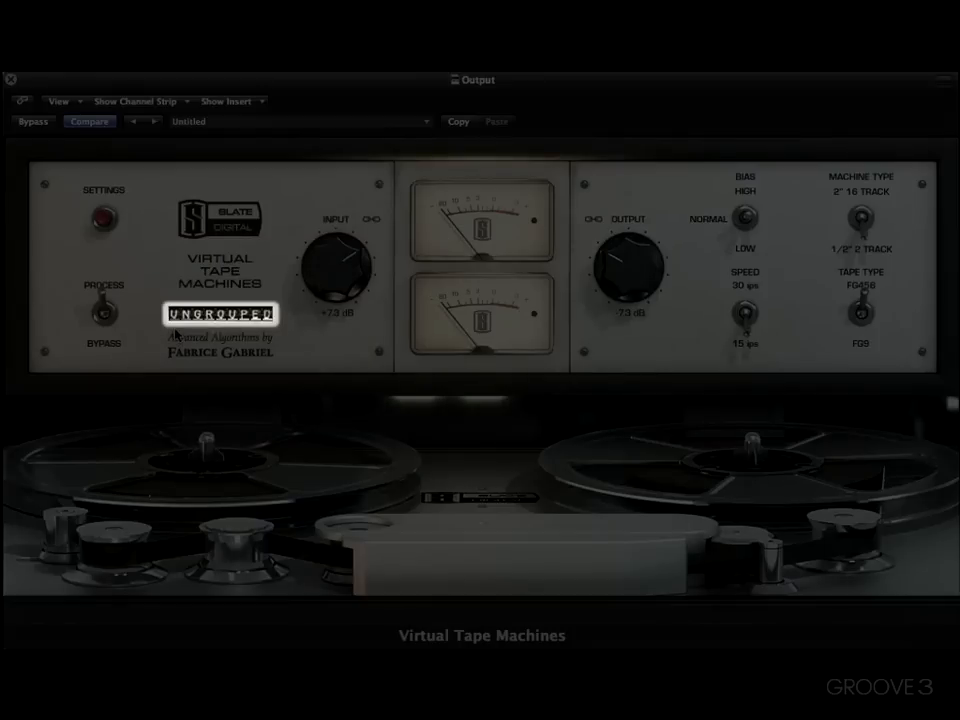
left_click(220, 313)
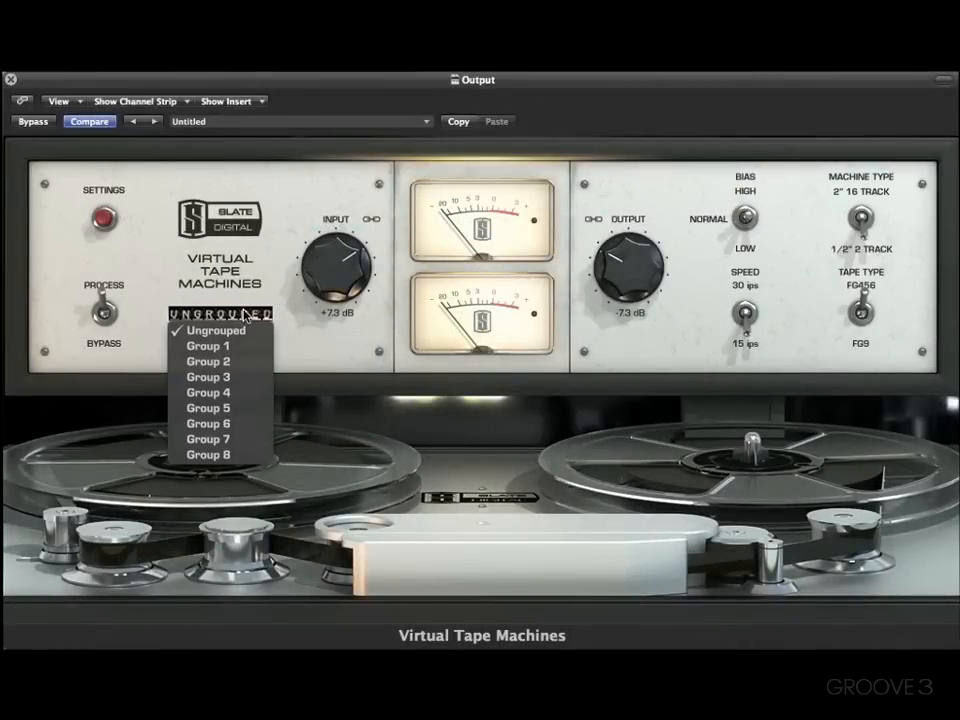
left_click(215, 330)
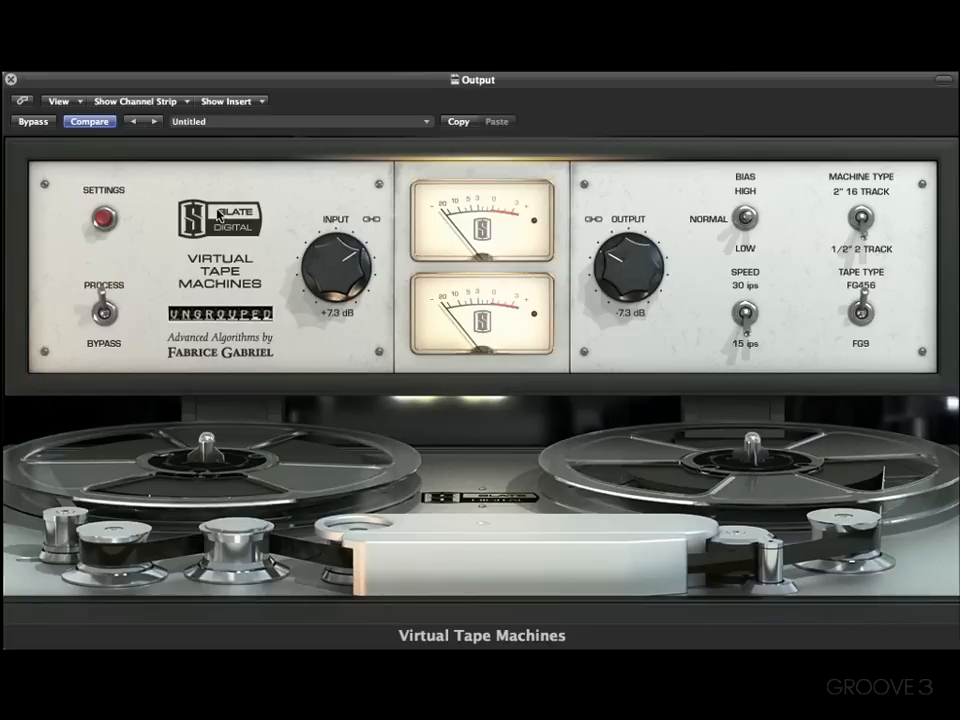
left_click(213, 218)
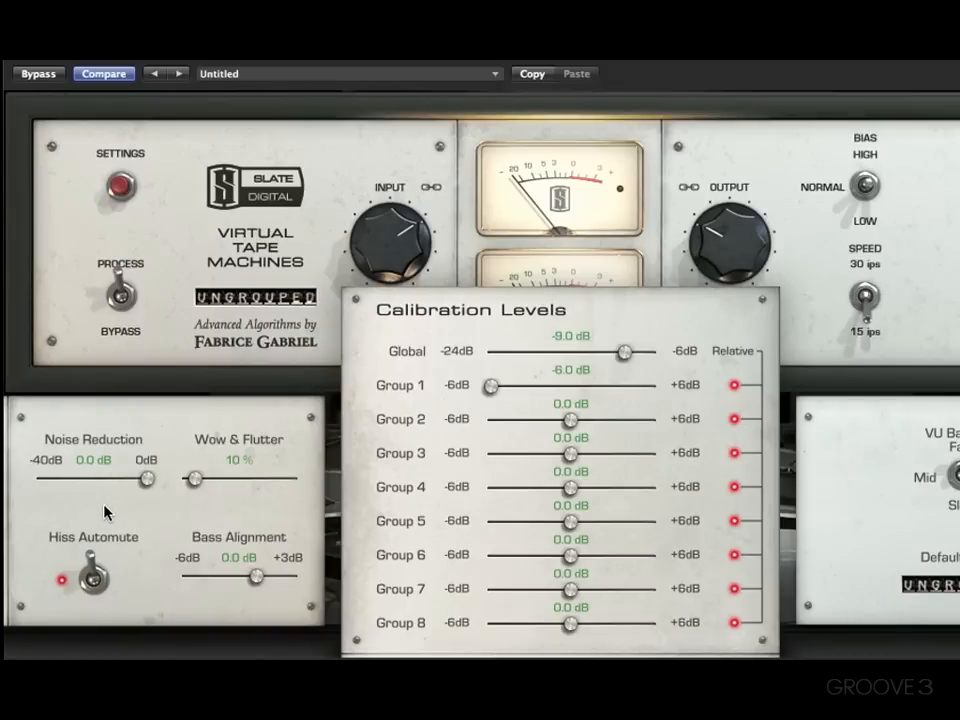
Step: Dip Noise Reduction to about -9.4 dB, then return it to 0.0 dB
left_click_drag(145, 479, 52, 479)
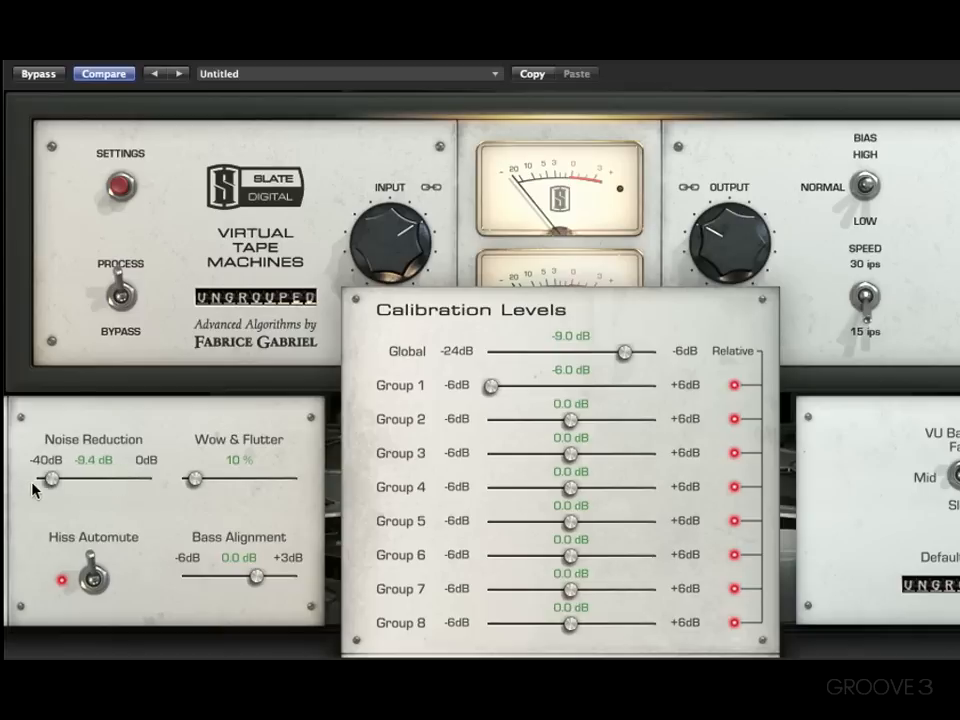
left_click_drag(52, 479, 143, 479)
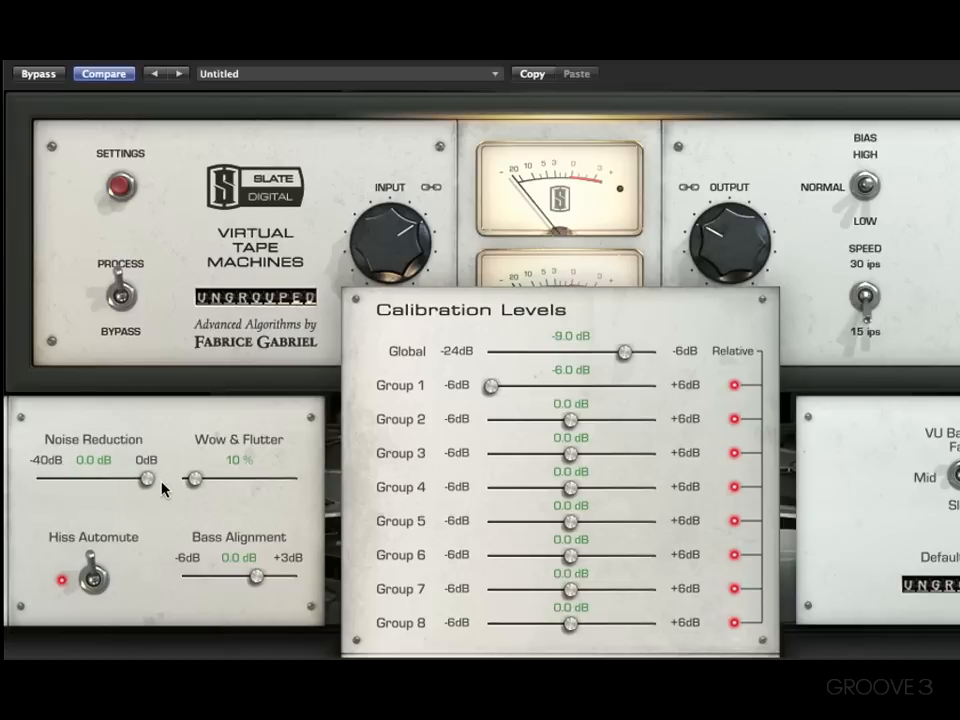
mouse_move(268, 450)
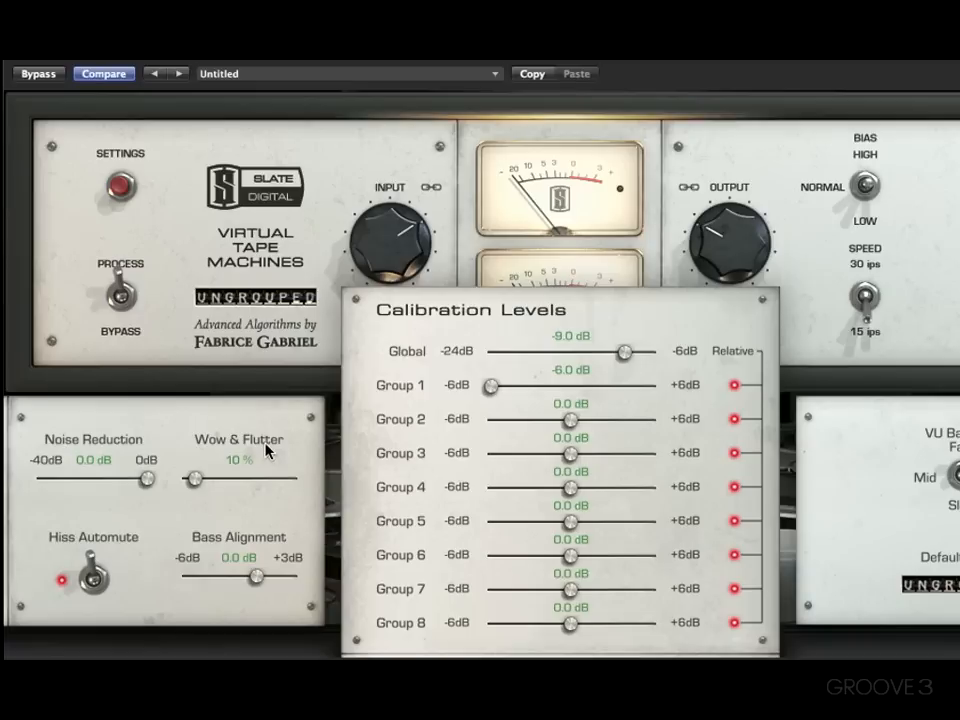
mouse_move(185, 562)
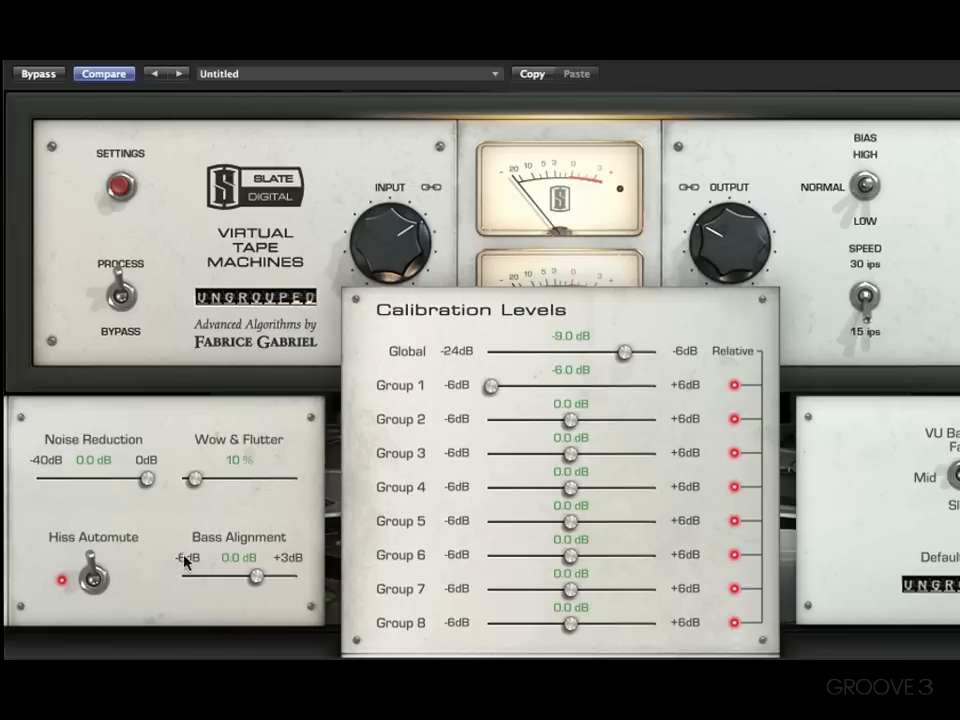
mouse_move(110, 590)
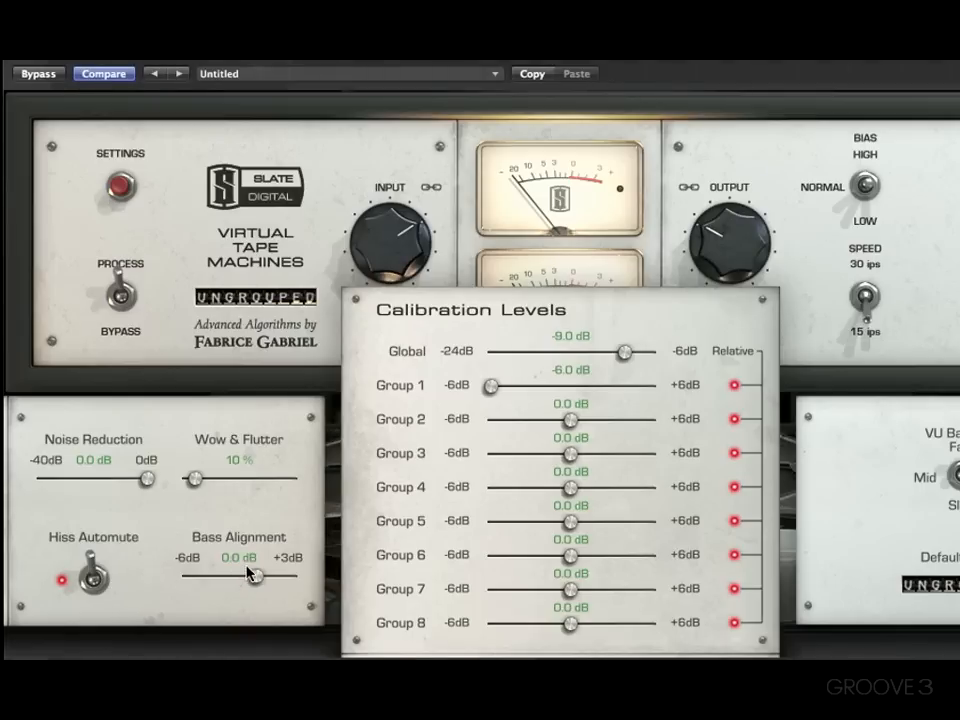
mouse_move(248, 566)
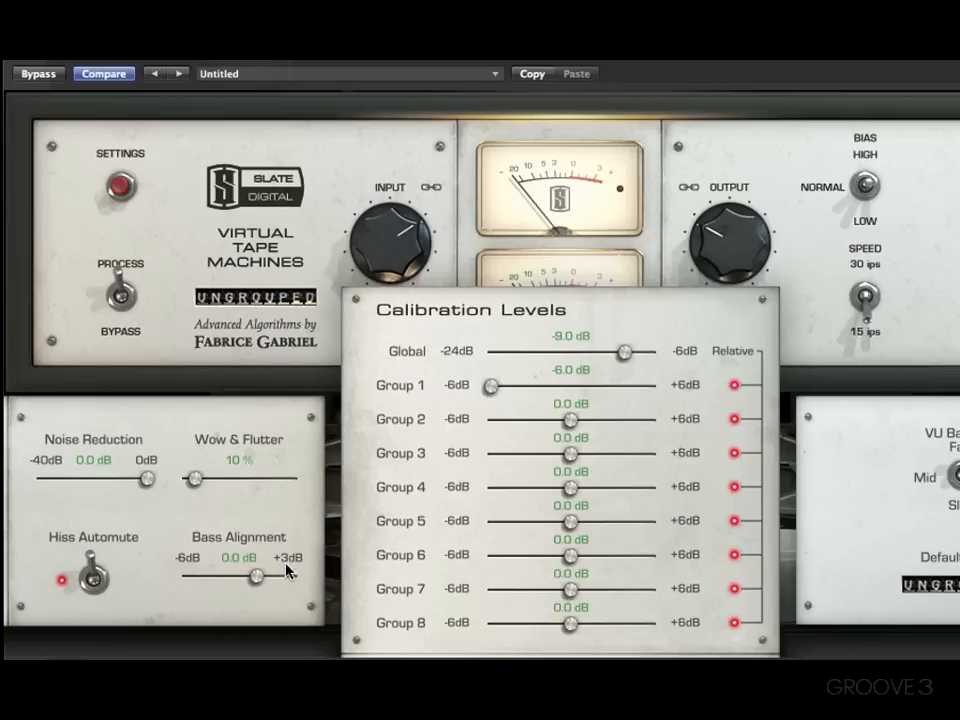
mouse_move(485, 330)
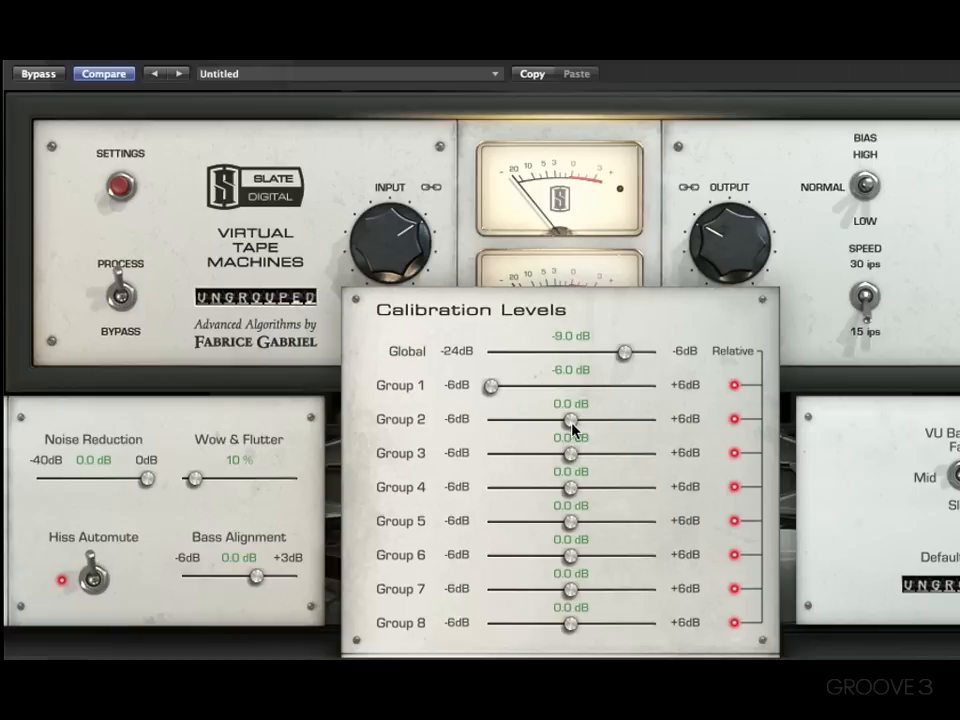
mouse_move(395, 375)
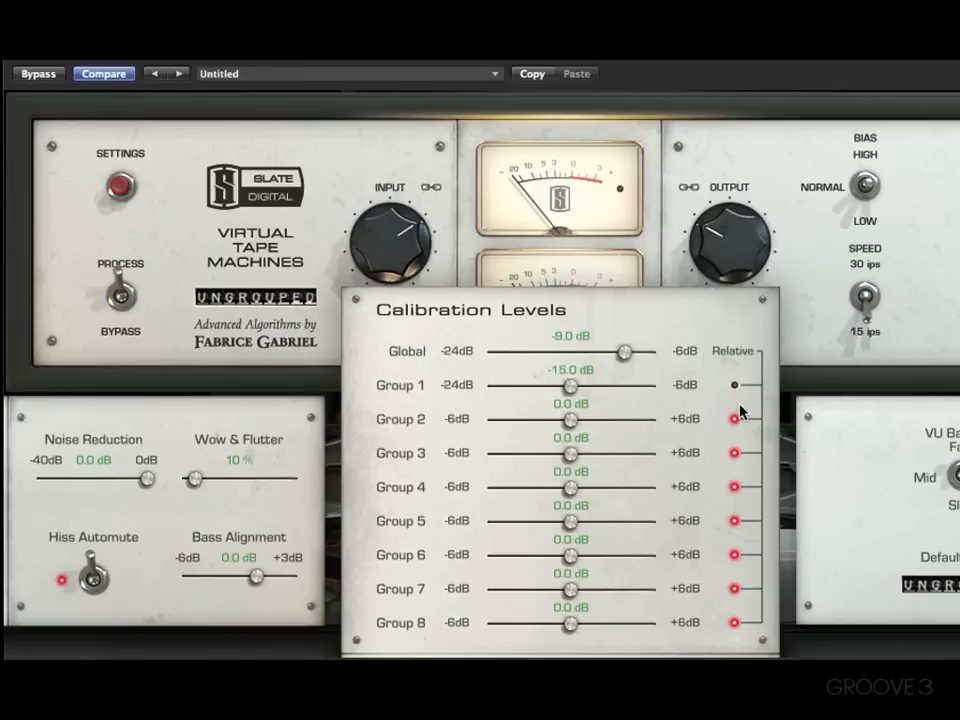
mouse_move(669, 393)
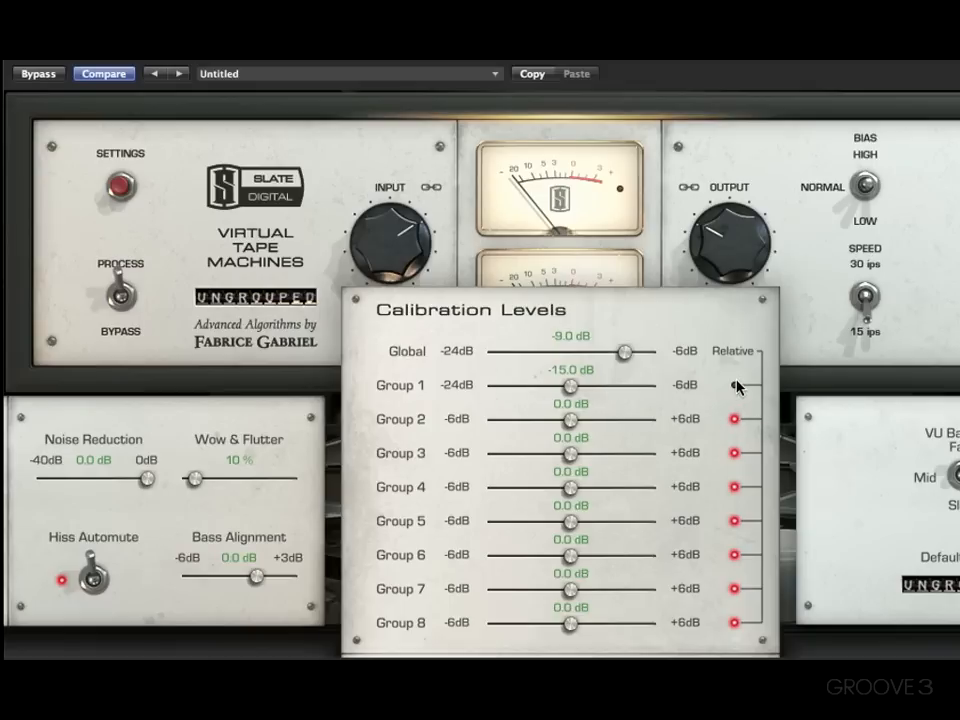
left_click_drag(570, 385, 490, 385)
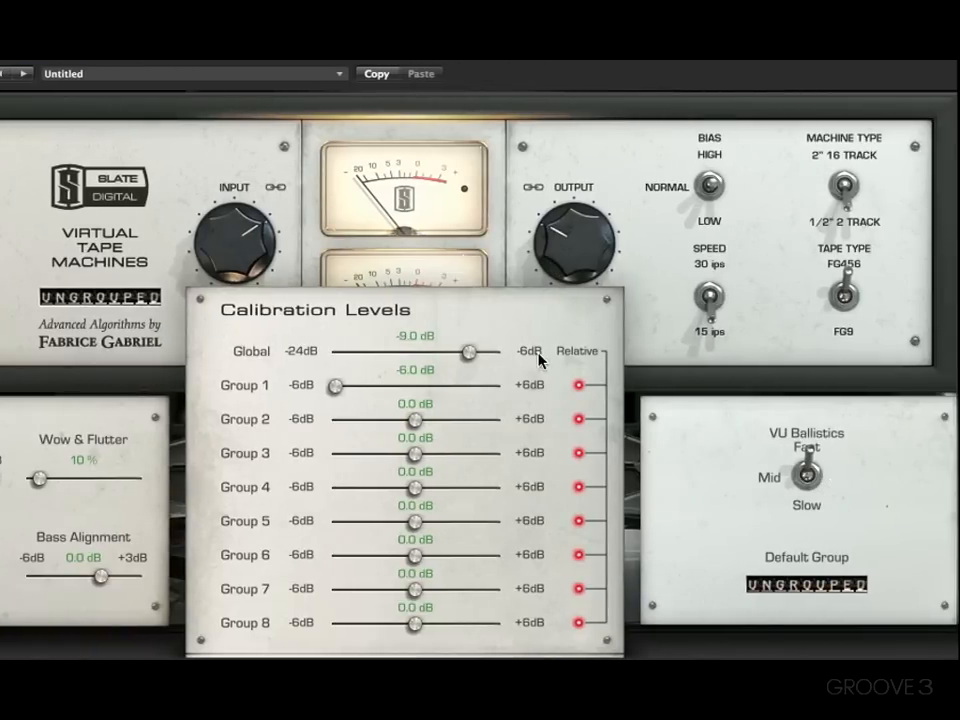
mouse_move(400, 245)
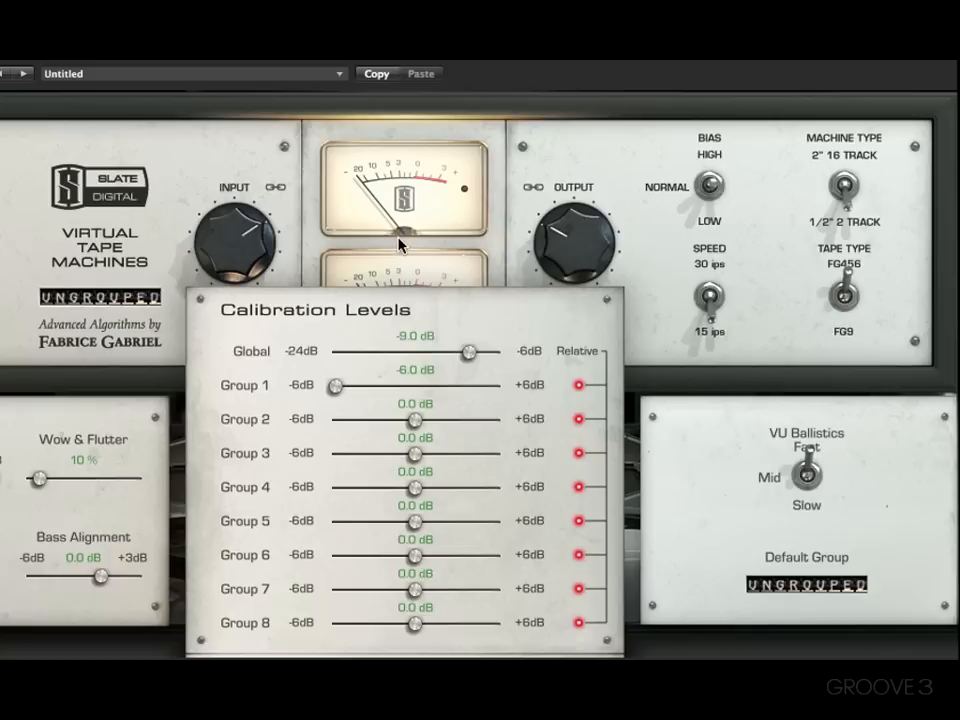
mouse_move(695, 440)
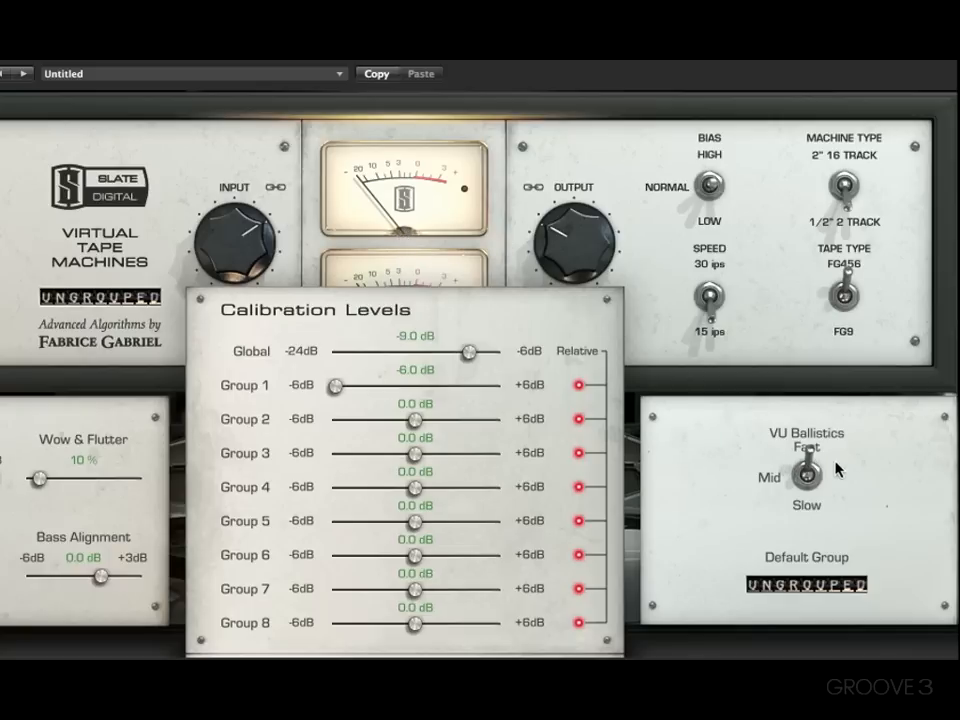
mouse_move(888, 506)
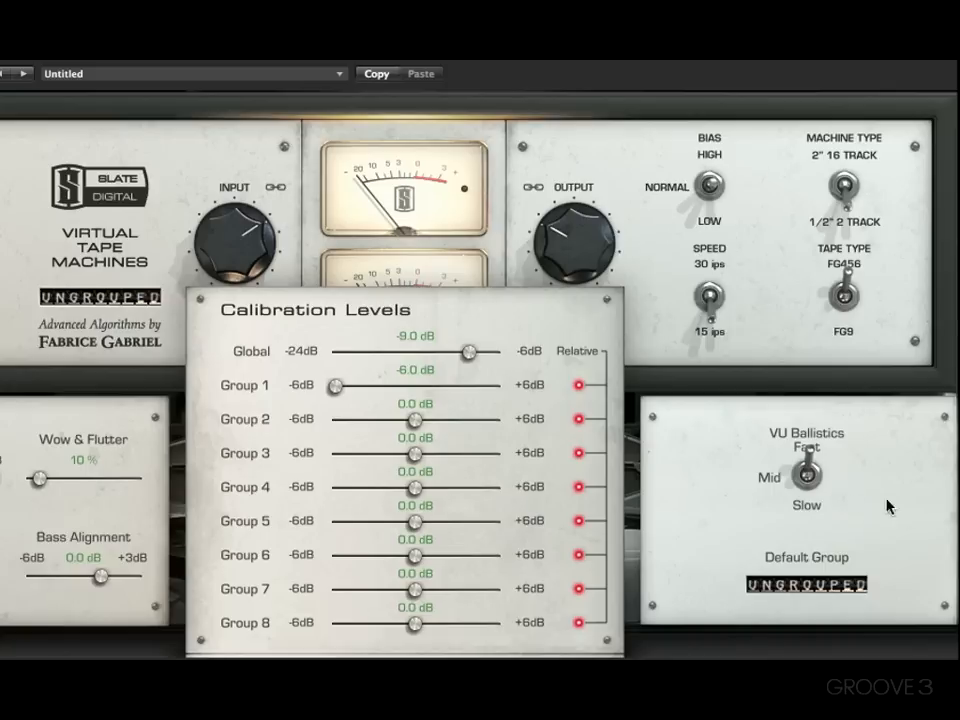
mouse_move(878, 592)
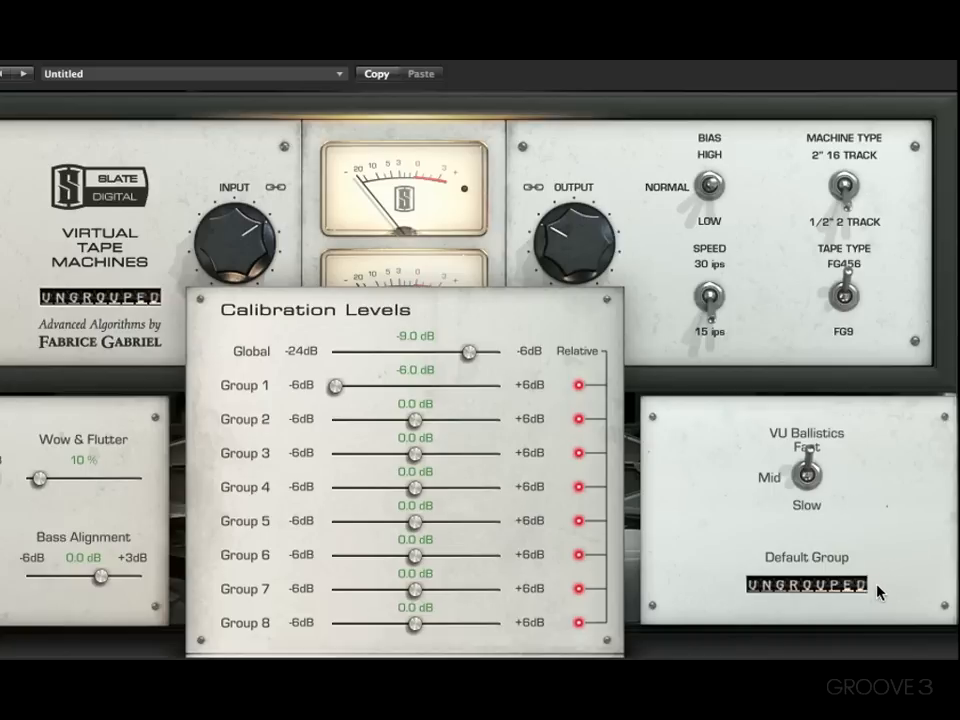
mouse_move(865, 590)
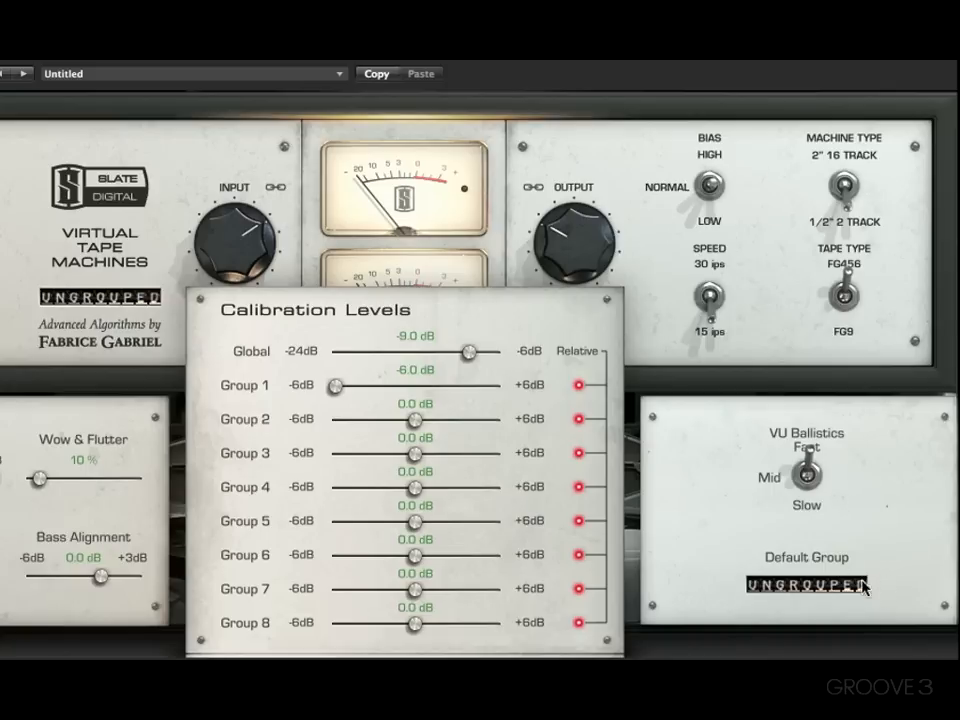
Step: Open the Default Group dropdown listing Ungrouped through Group 8
left_click(805, 585)
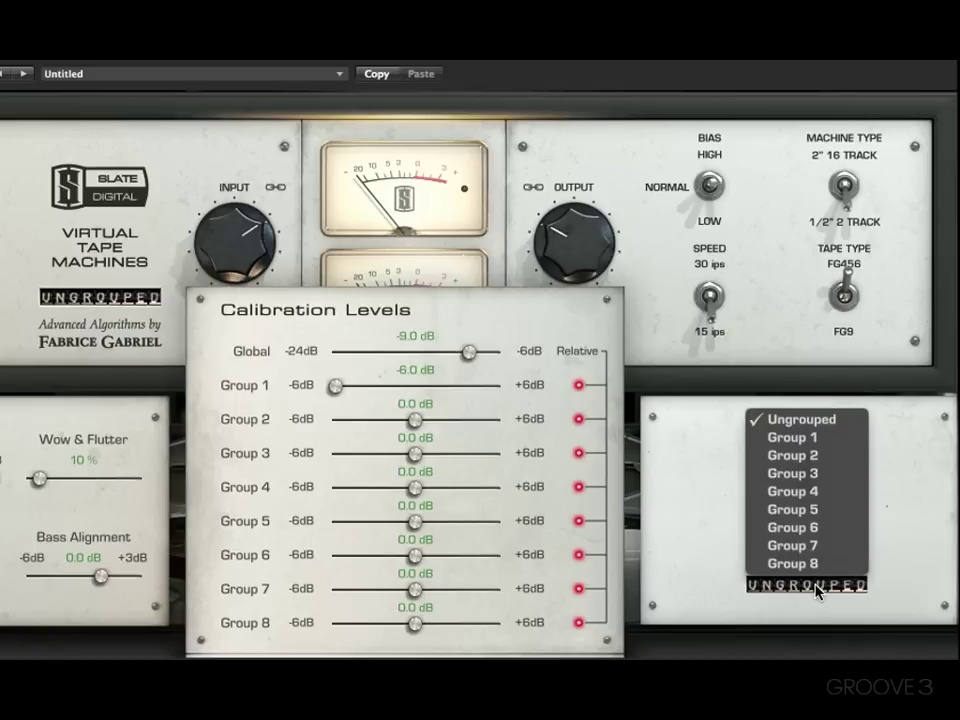
mouse_move(917, 542)
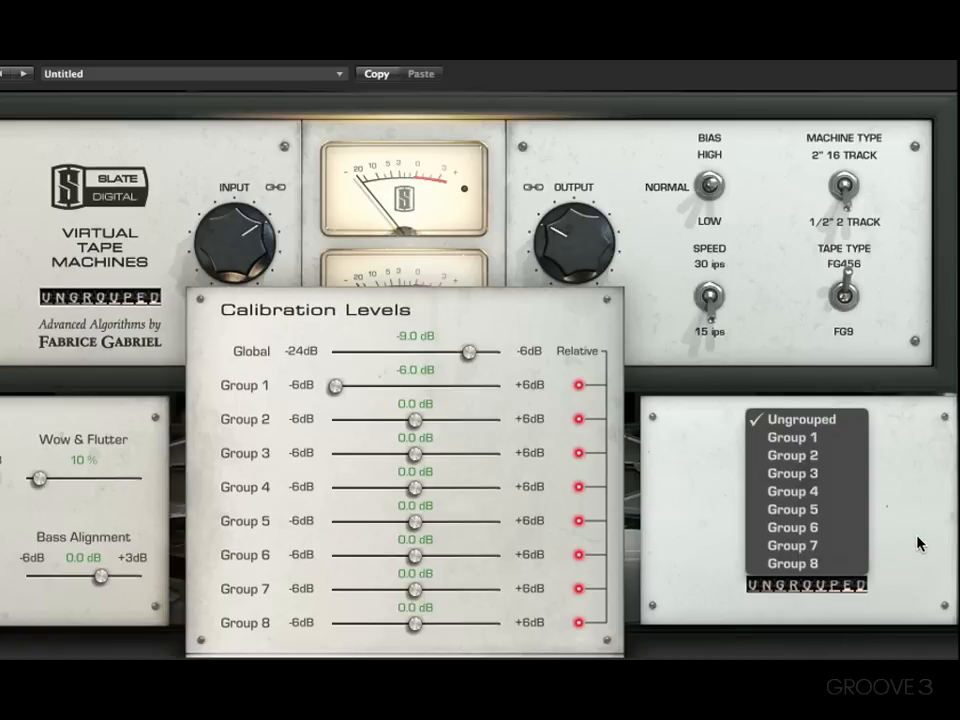